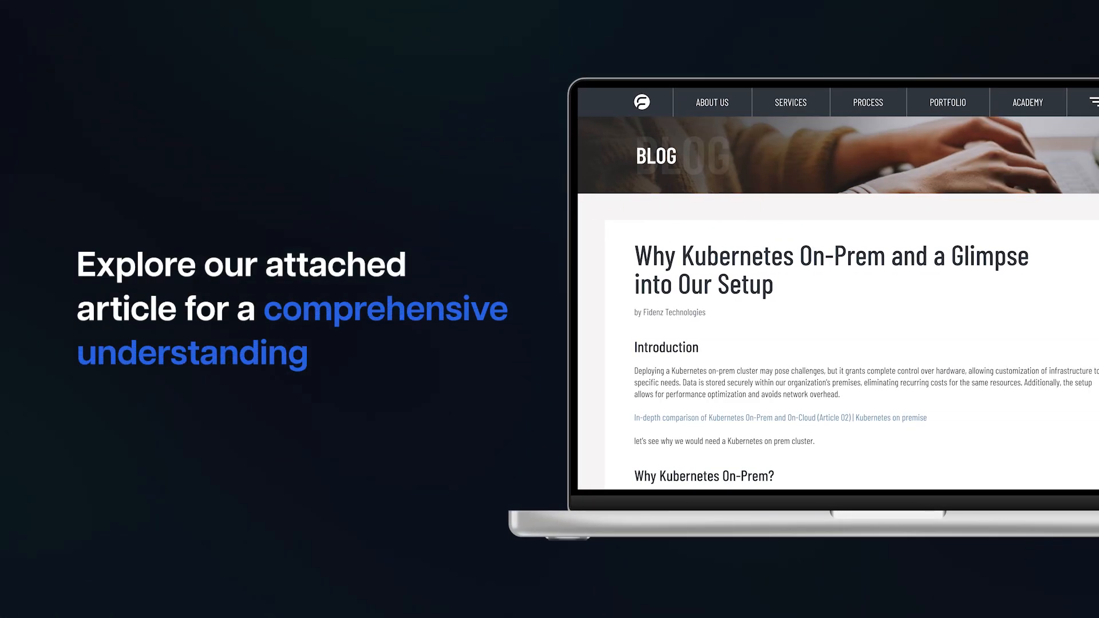
Leave the Ubuntu SSH status view and land on the 'Persistent storage for Kubernetes cluster' slide with an empty Command Prompt.
{"action": "scroll", "scroll_direction": "down", "scroll_amount": 3}
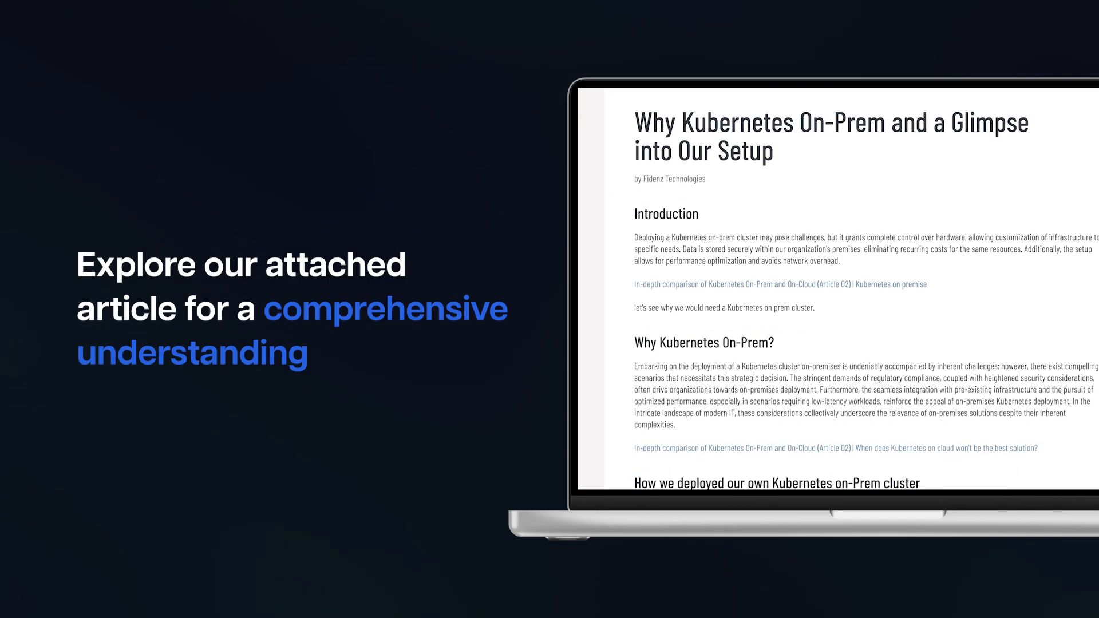
{"action": "scroll", "scroll_direction": "down", "scroll_amount": 3}
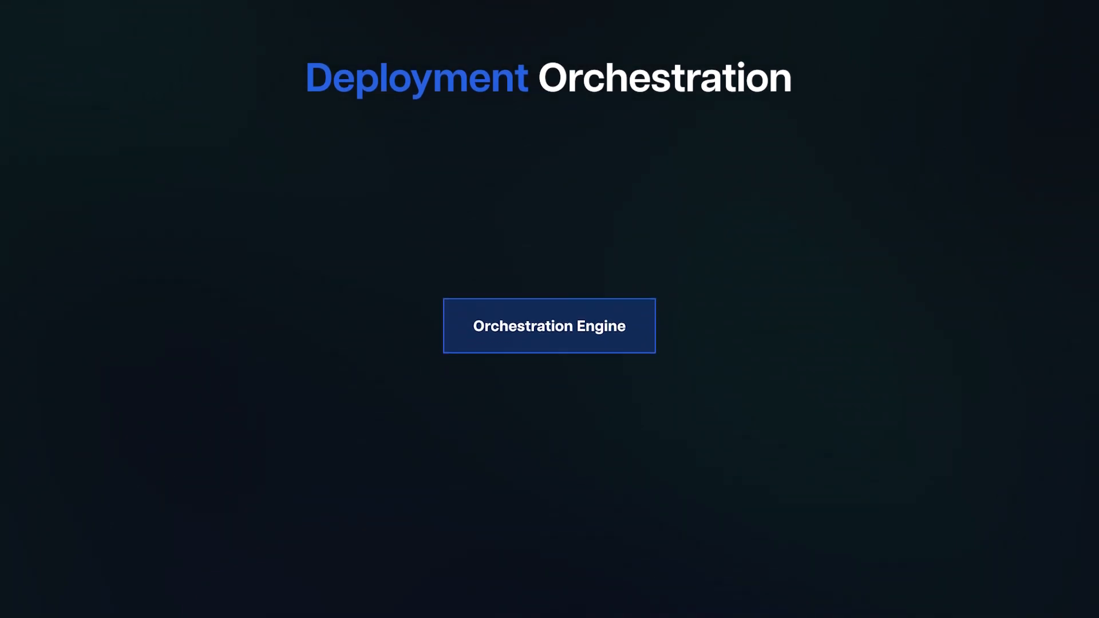
{"action": "left_click", "coordinate": [548, 325]}
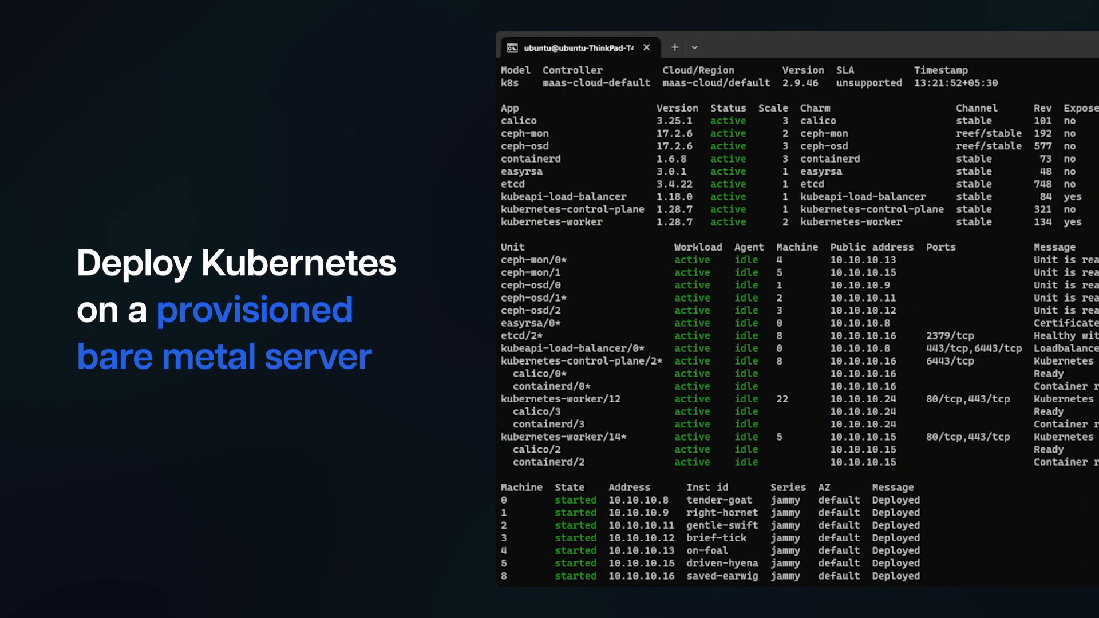
{"action": "double_click", "coordinate": [597, 48]}
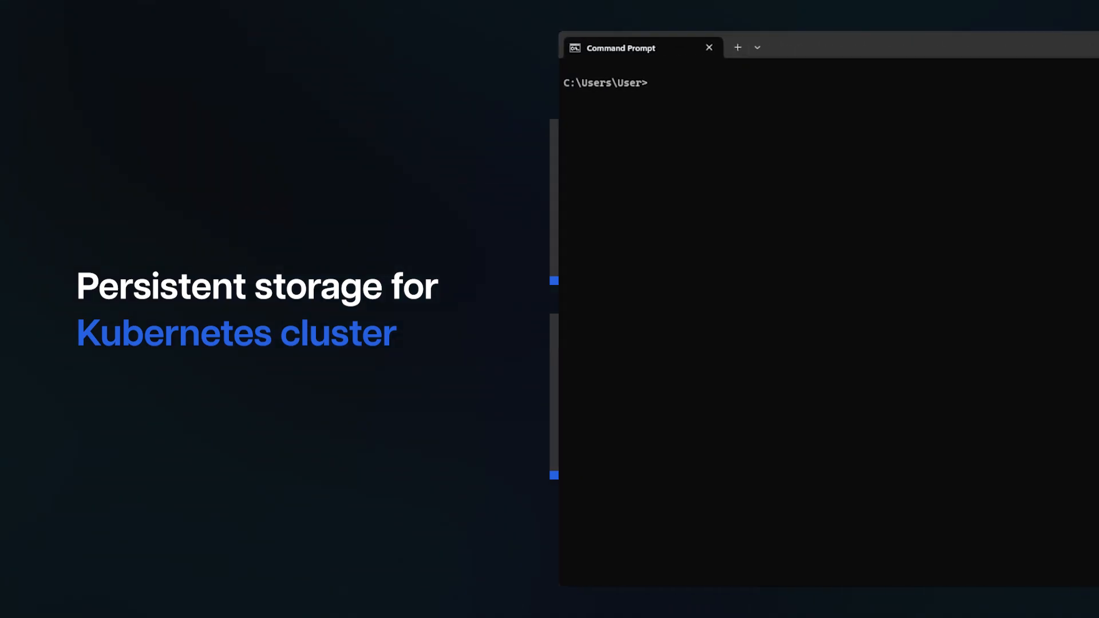
Run 'kubectl get sc' and 'kubectl get pvc -A', showing two Ceph storage classes and no claims.
{"action": "type", "text": "kubectl"}
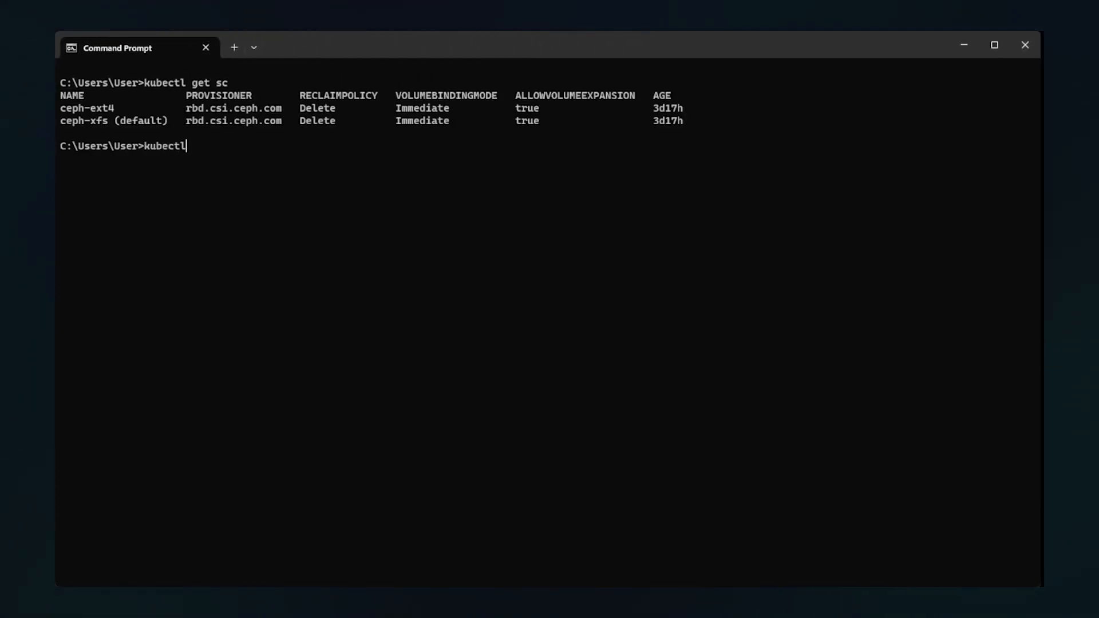
{"action": "type", "text": "get pv"}
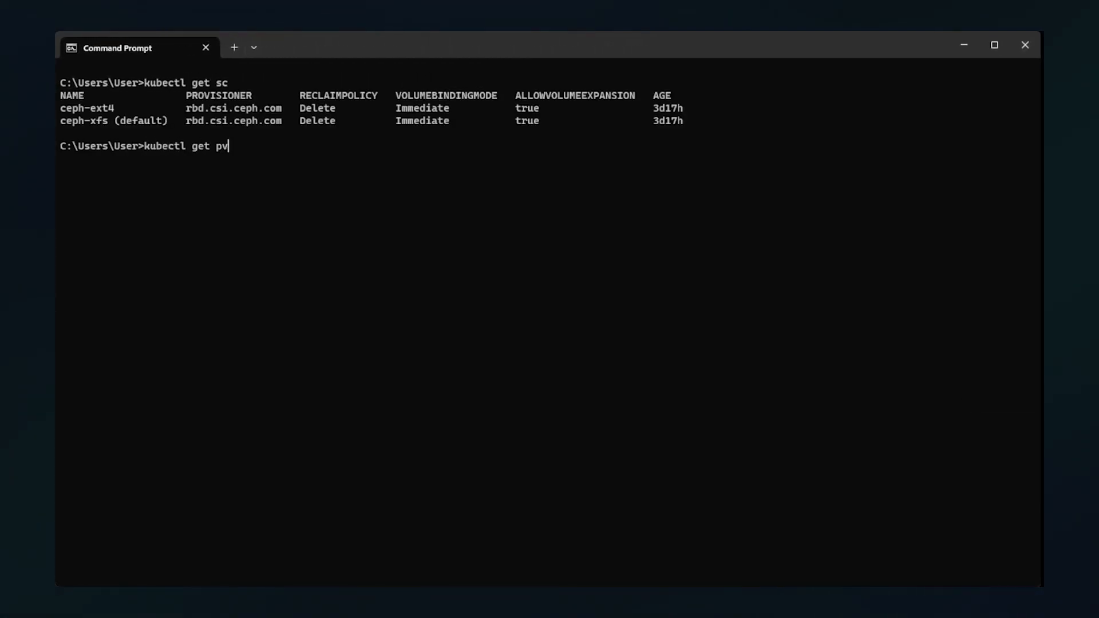
{"action": "key", "text": "Return"}
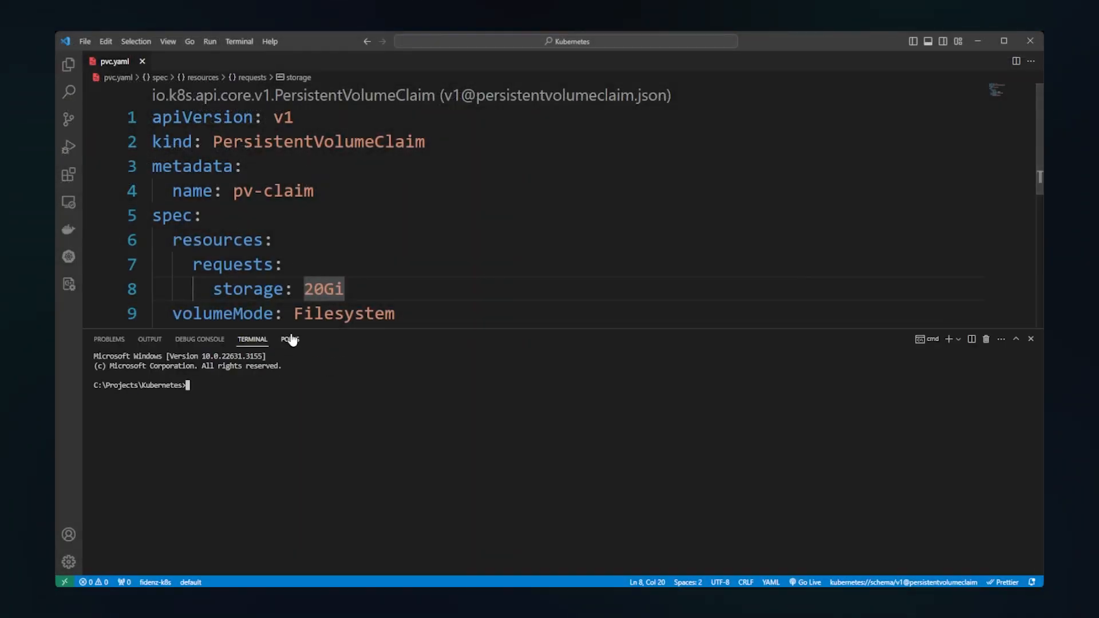
{"action": "left_click", "coordinate": [953, 338]}
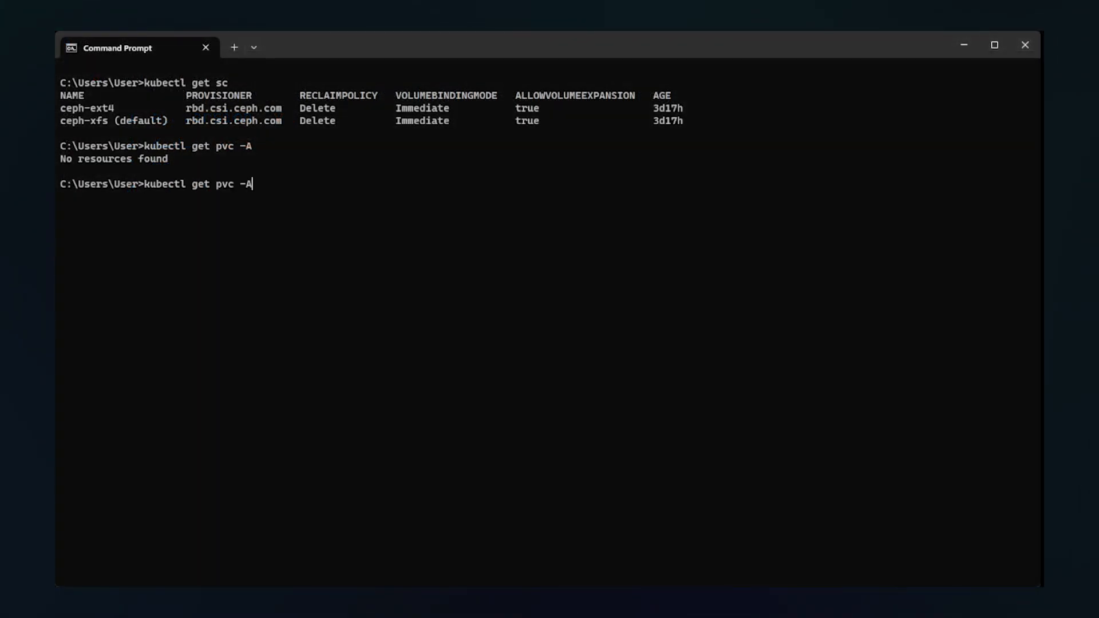
{"action": "key", "text": "Return"}
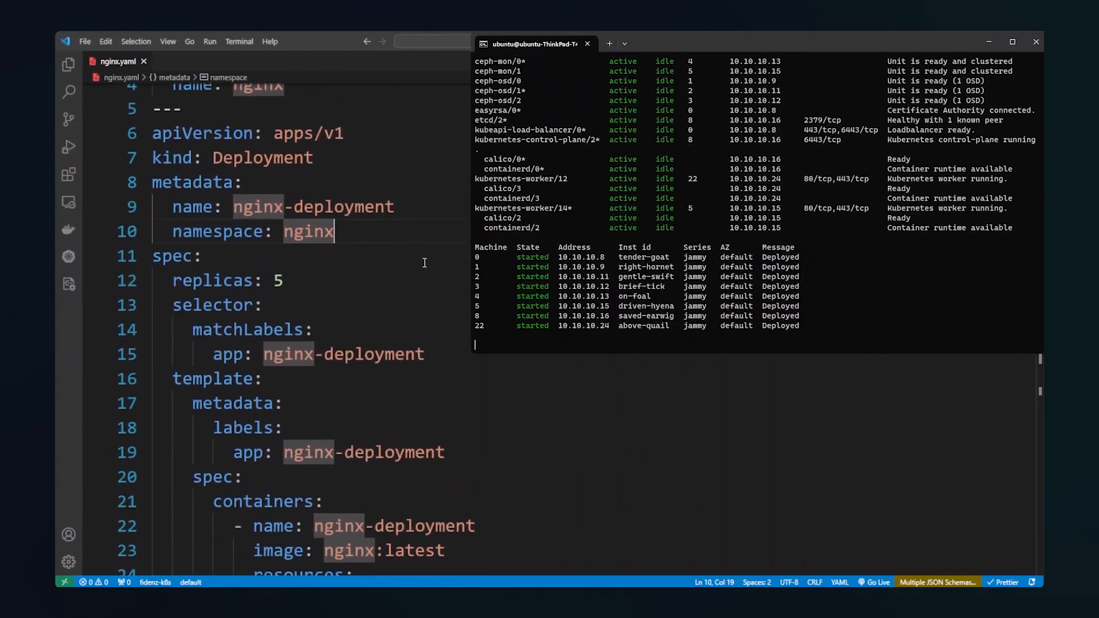
Describe configmap cluster-autoscaler-status in autoscaler-model, revealing a scale-up toward 4 workers.
{"action": "scroll", "scroll_direction": "down", "scroll_amount": 3}
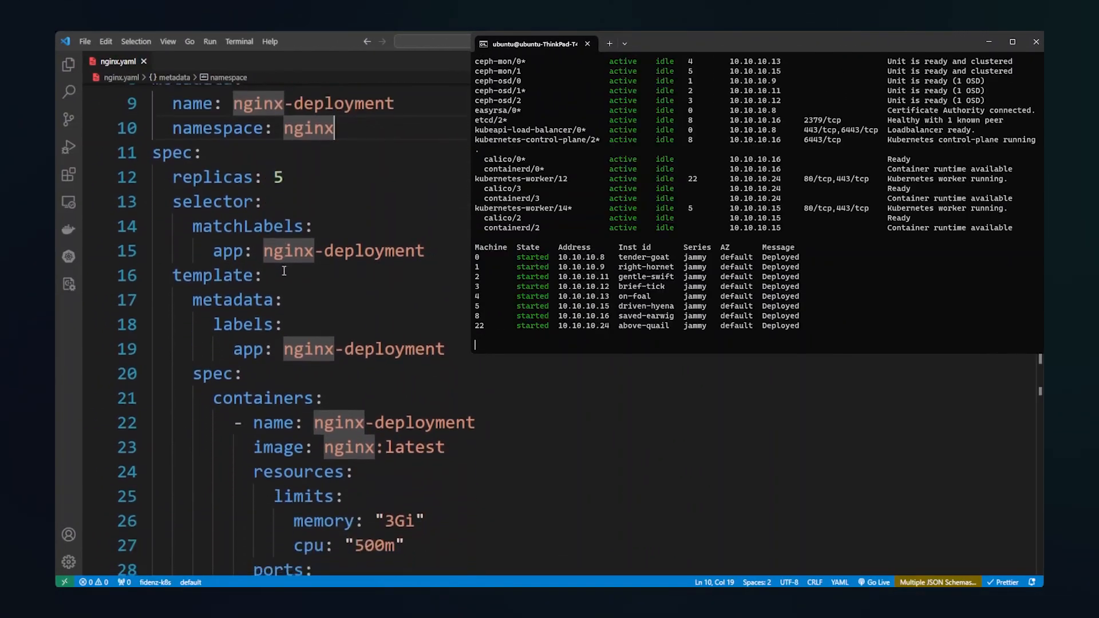
{"action": "scroll", "scroll_direction": "down", "scroll_amount": 3}
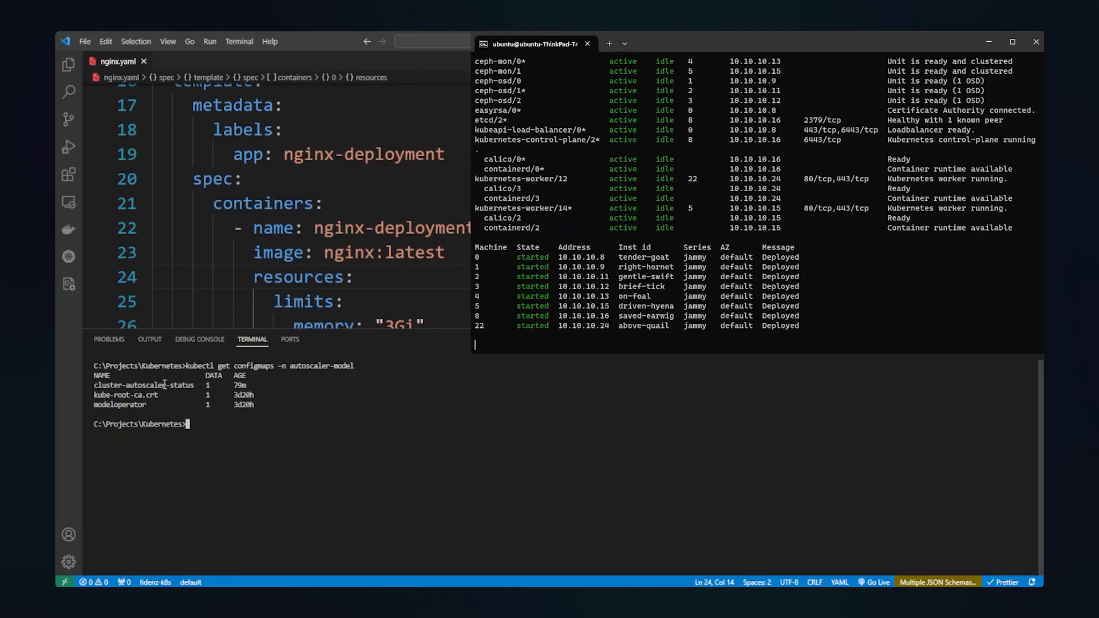
{"action": "type", "text": "kubectl describe configmap cluster-autoscaler-status -"}
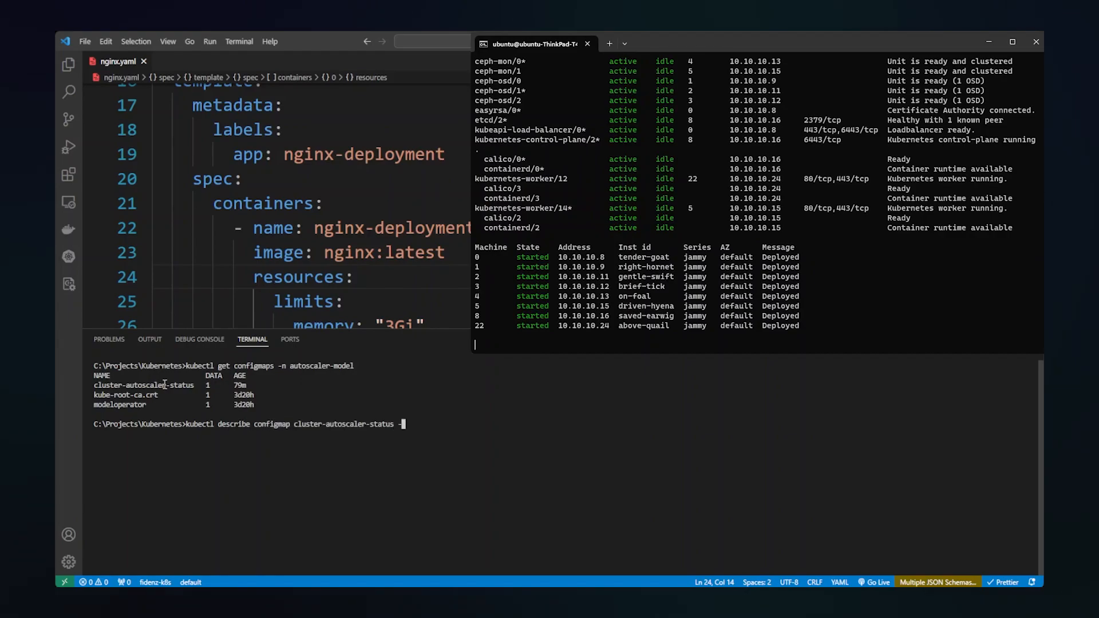
{"action": "key", "text": "Return"}
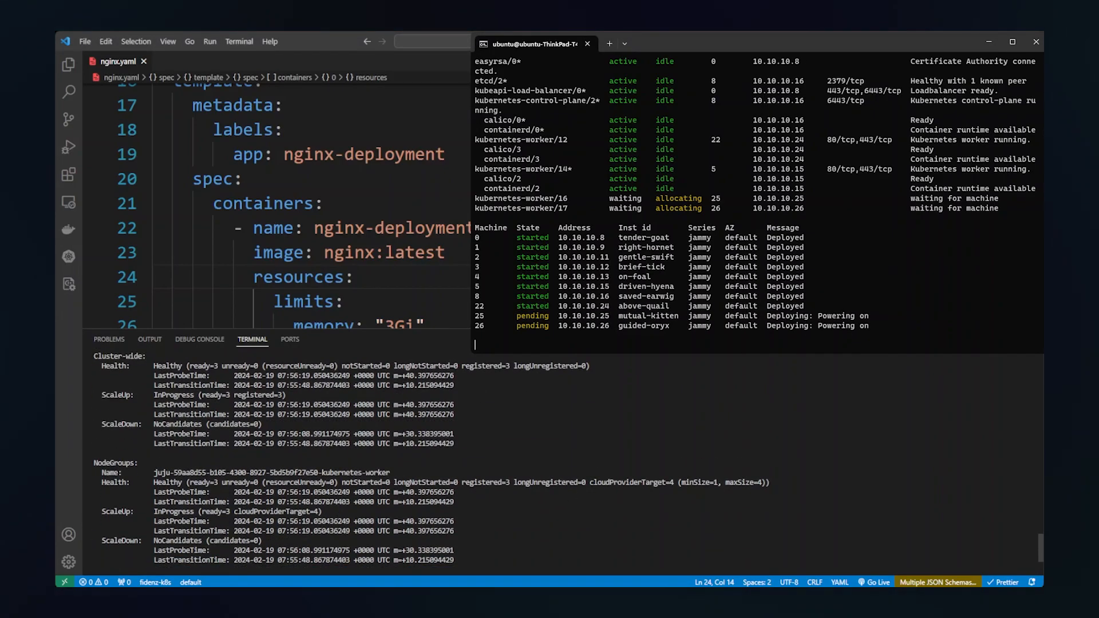
{"action": "mouse_move", "coordinate": [806, 216]}
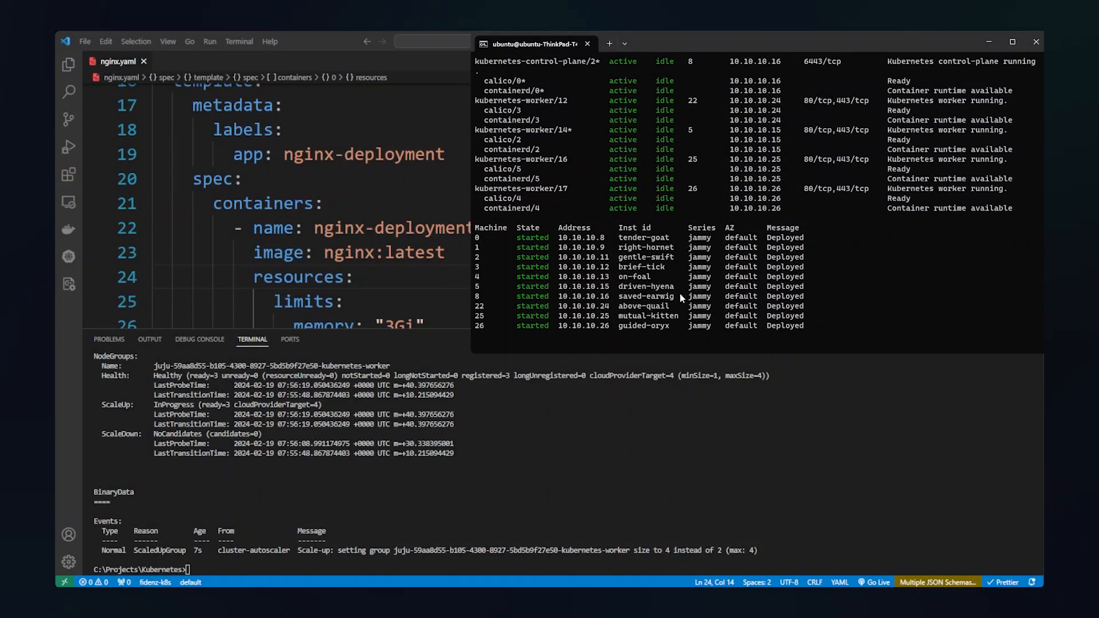
Run 'kubectl get pods -n nginx', then show nginx.yaml with replicas set to 1.
{"action": "type", "text": "kubectl get pods -n n"}
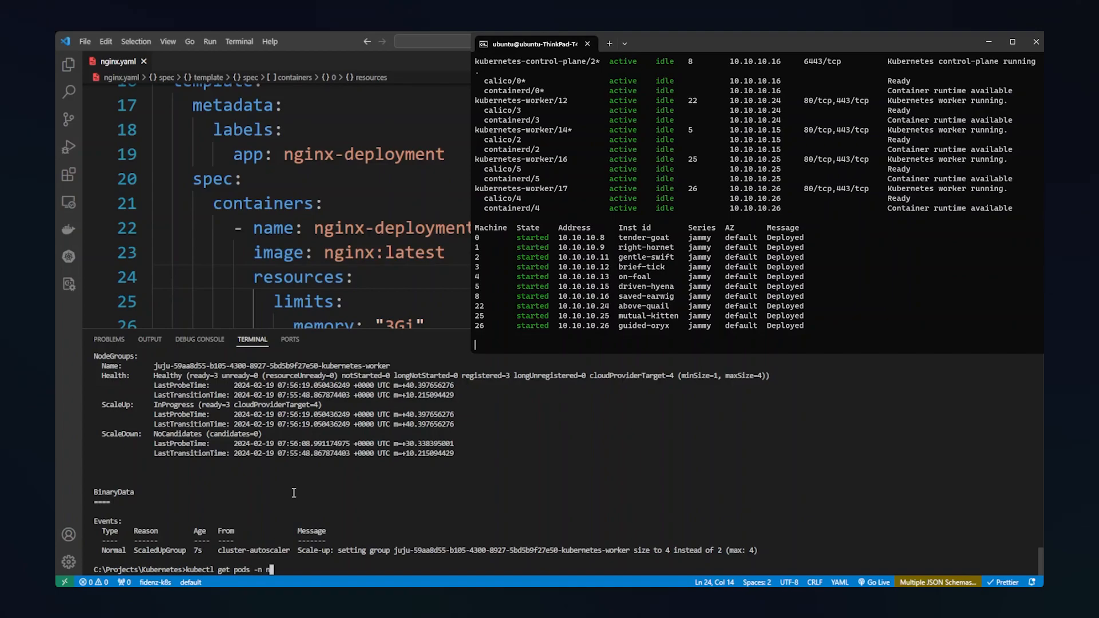
{"action": "key", "text": "Return"}
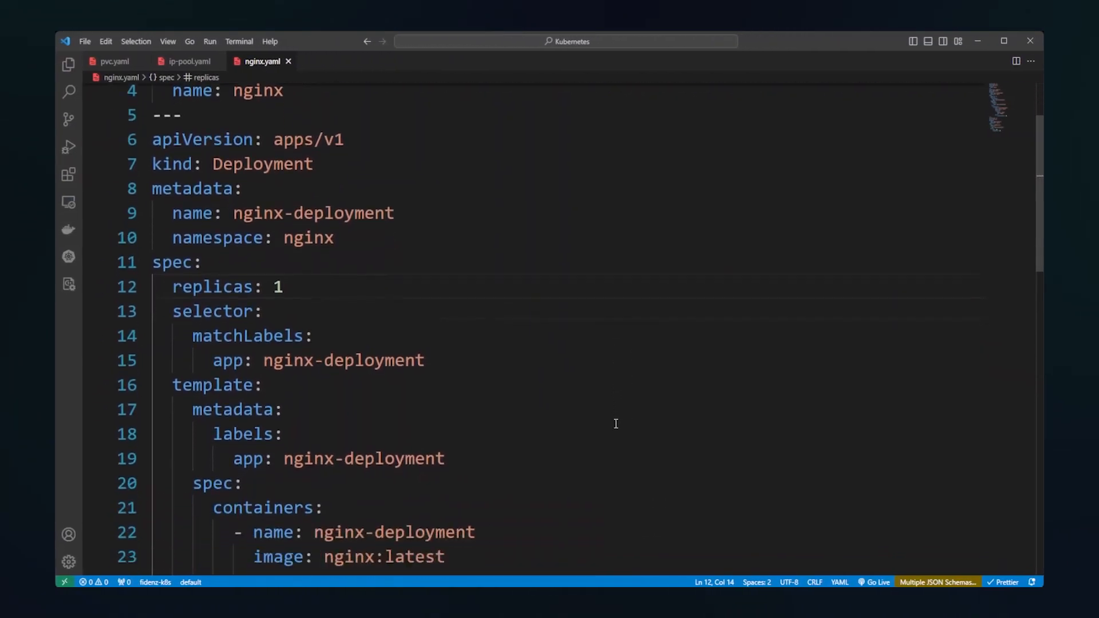
Run 'kubectl apply -f nginx.yaml', creating the nginx namespace, nginx-deployment and nginx-service.
{"action": "scroll", "scroll_direction": "down", "scroll_amount": 3}
{"action": "type", "text": "kubectl"}
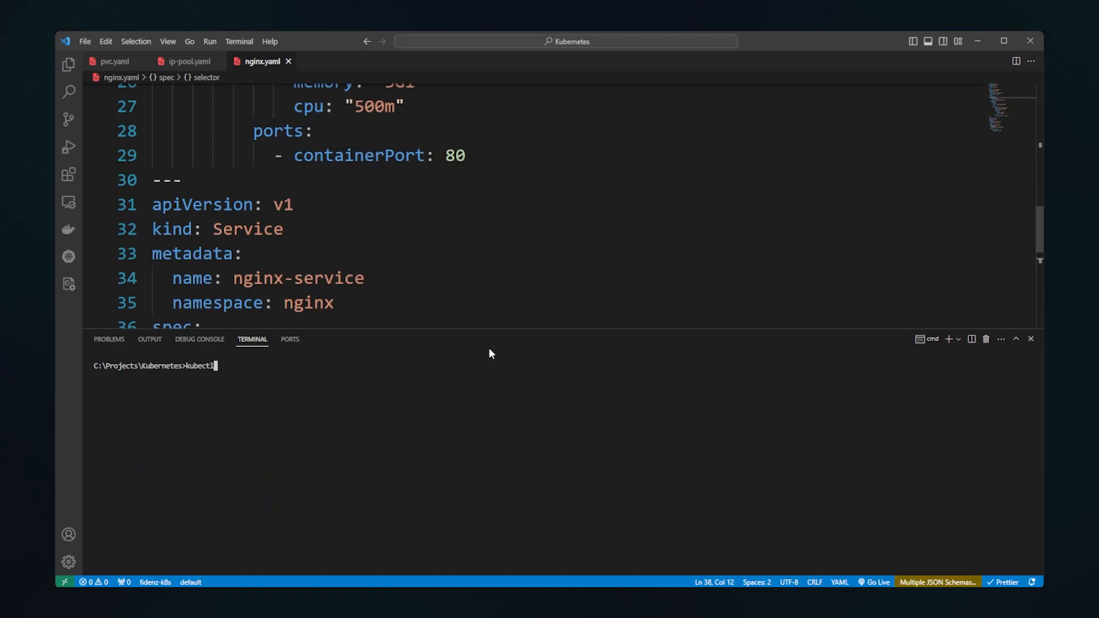
{"action": "key", "text": "Return"}
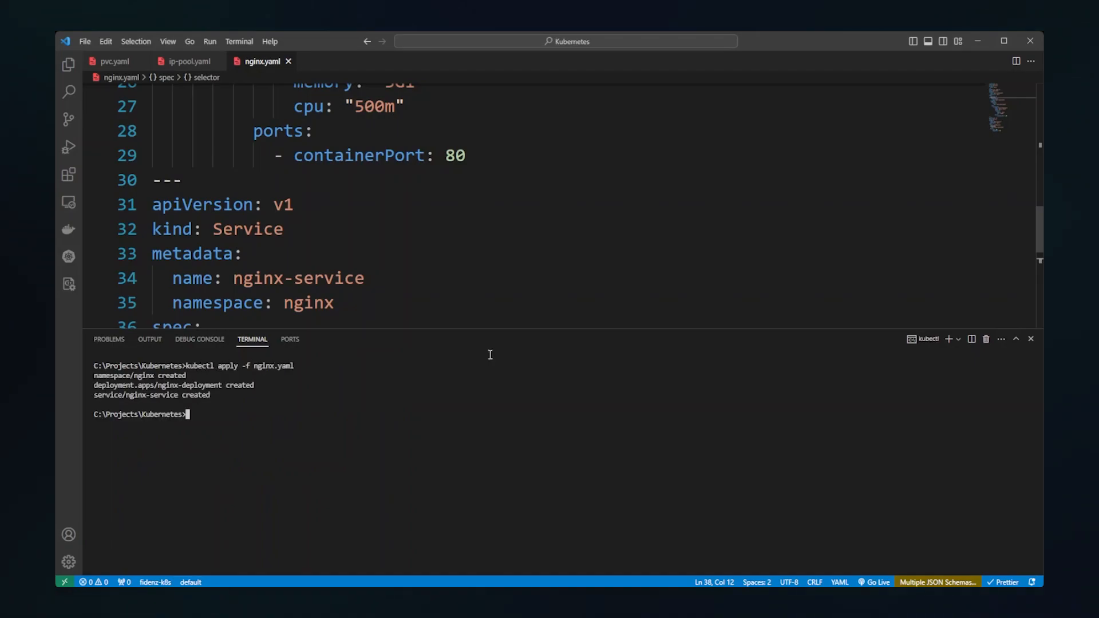